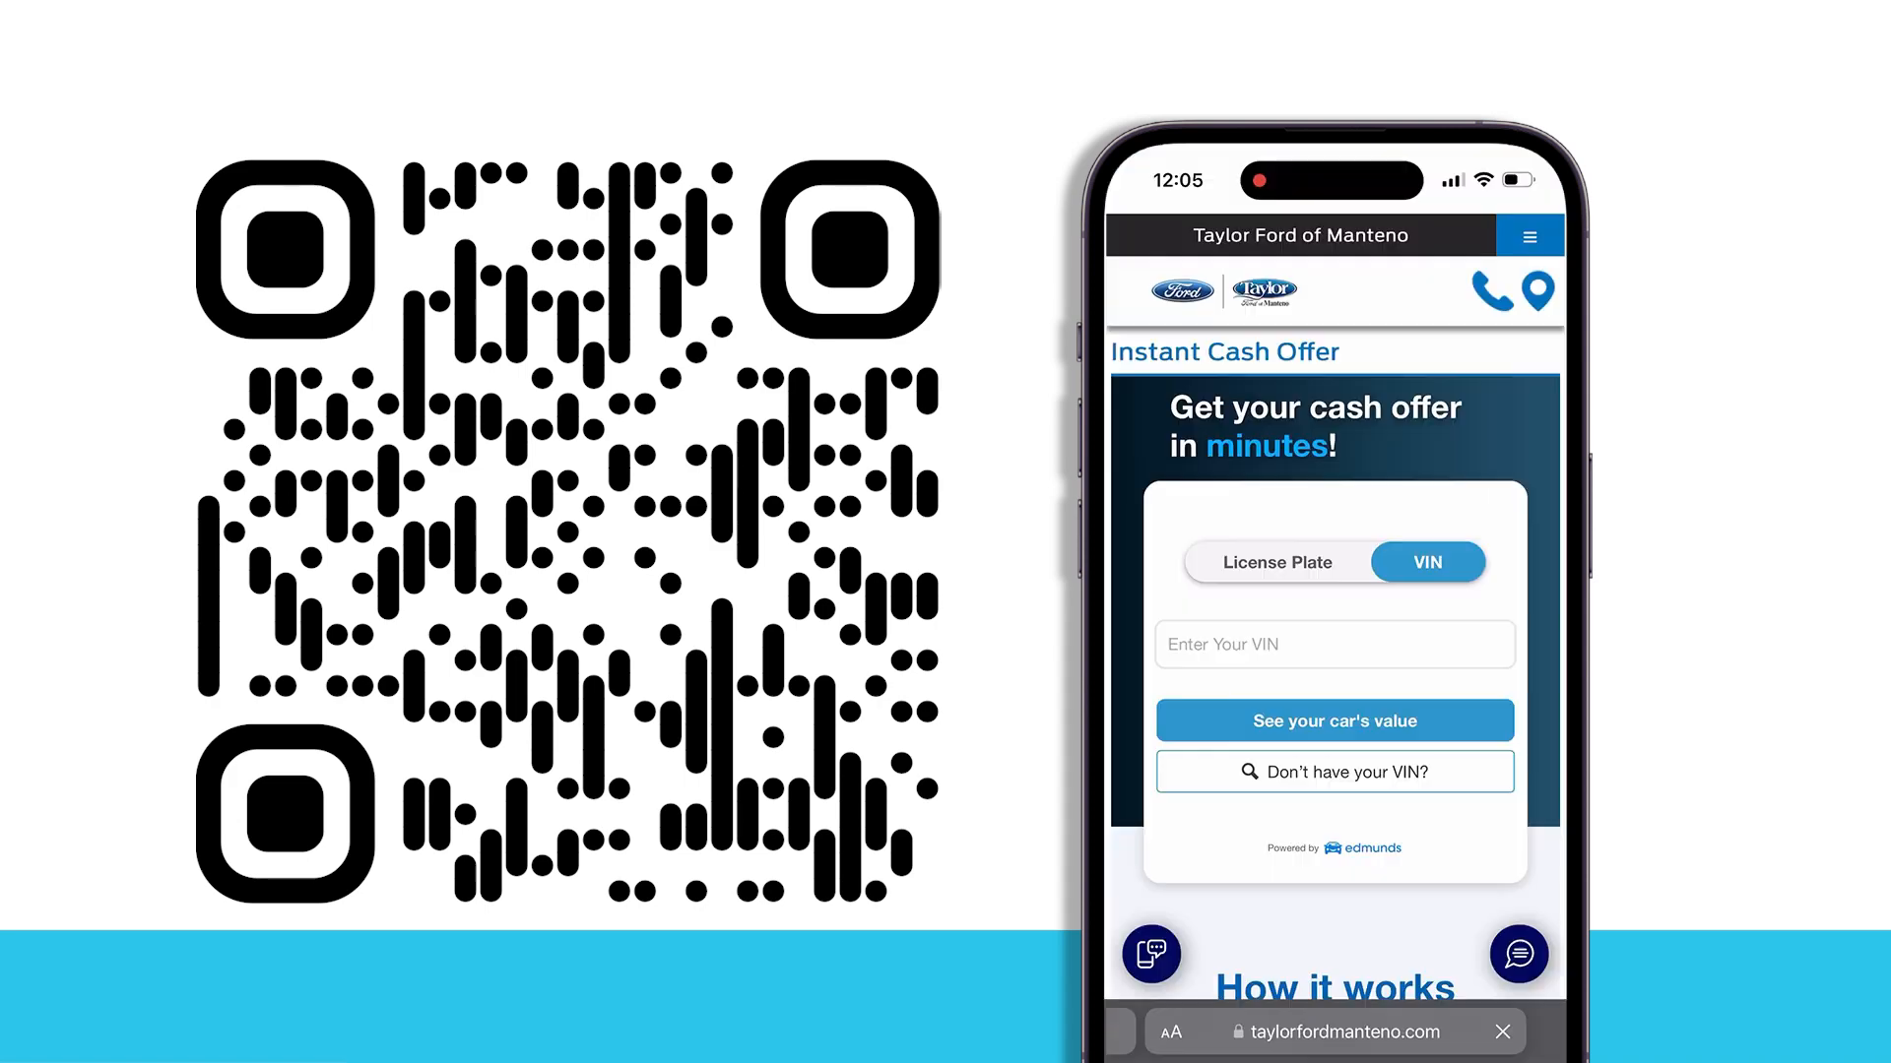
pyautogui.write('1FM5K')
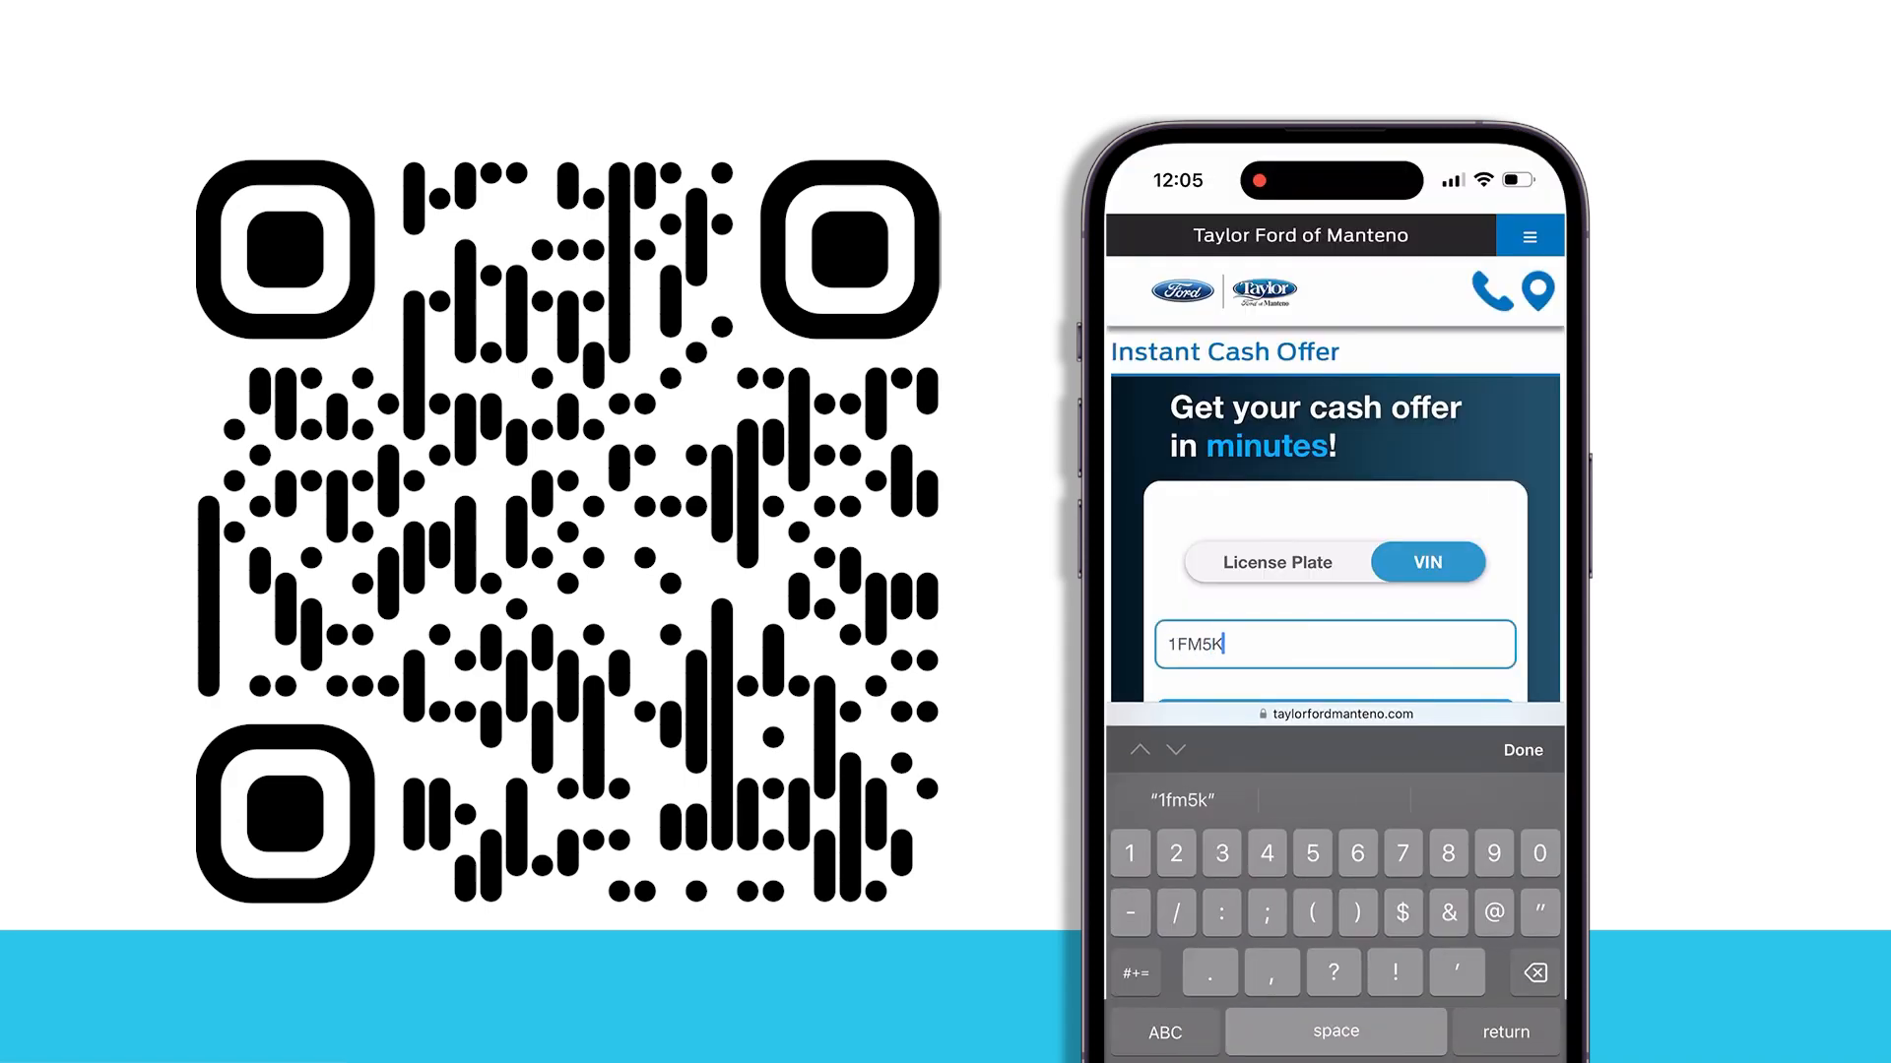